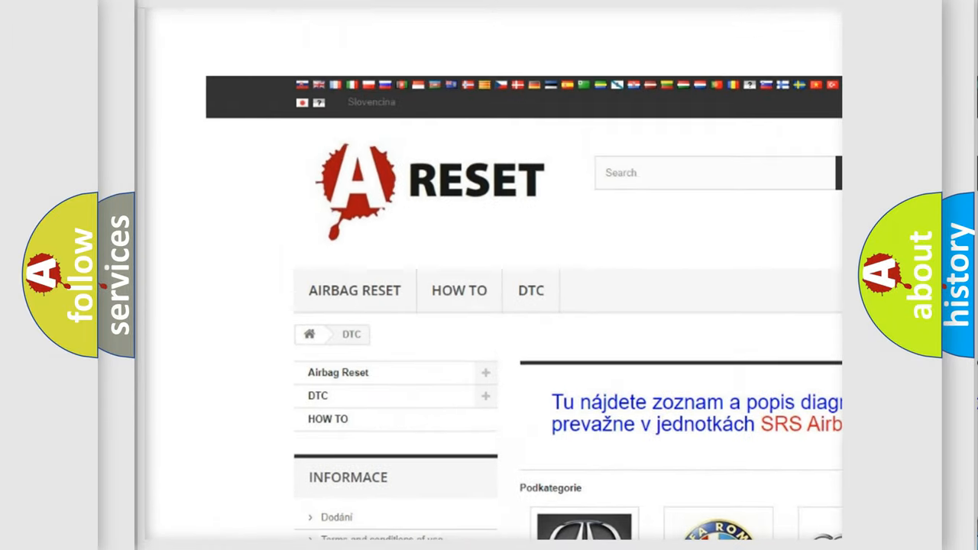
Open the Chevrolet DTC page and skim its B-series code subcategories, returning to the top
scroll("down", 3)
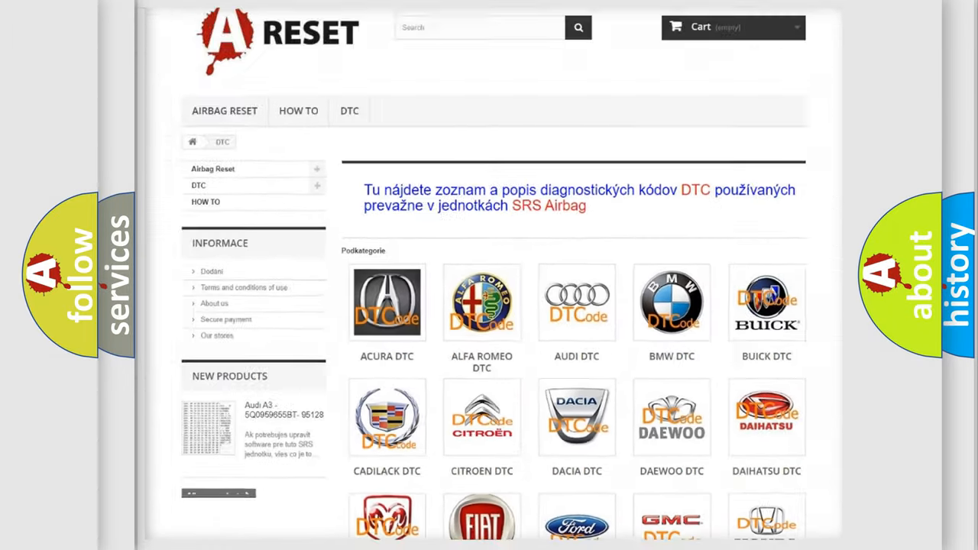
scroll("down", 3)
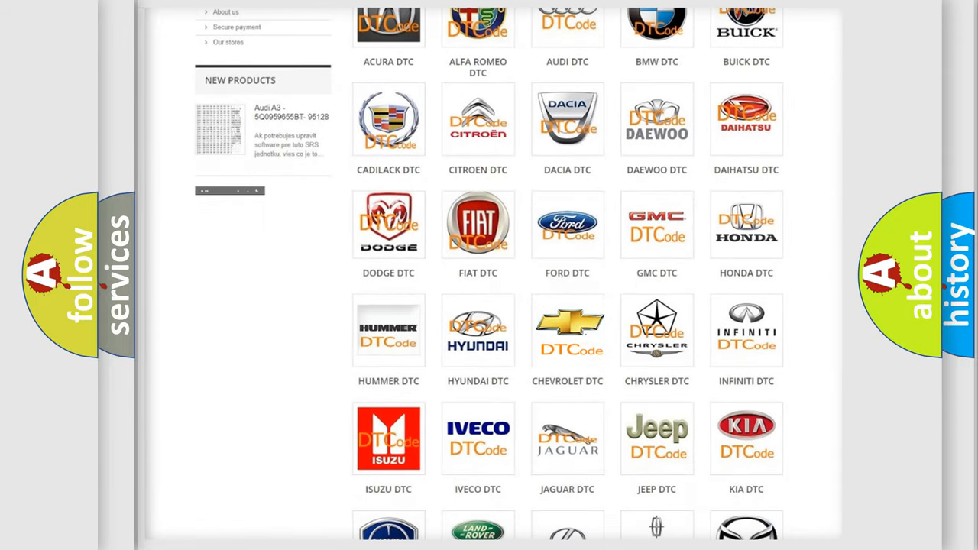
left_click(567, 330)
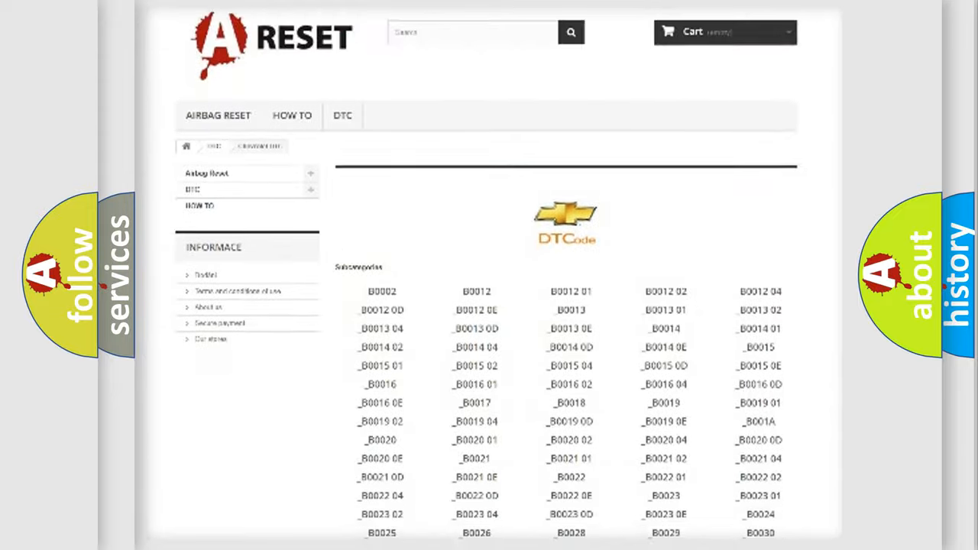
scroll("down", 3)
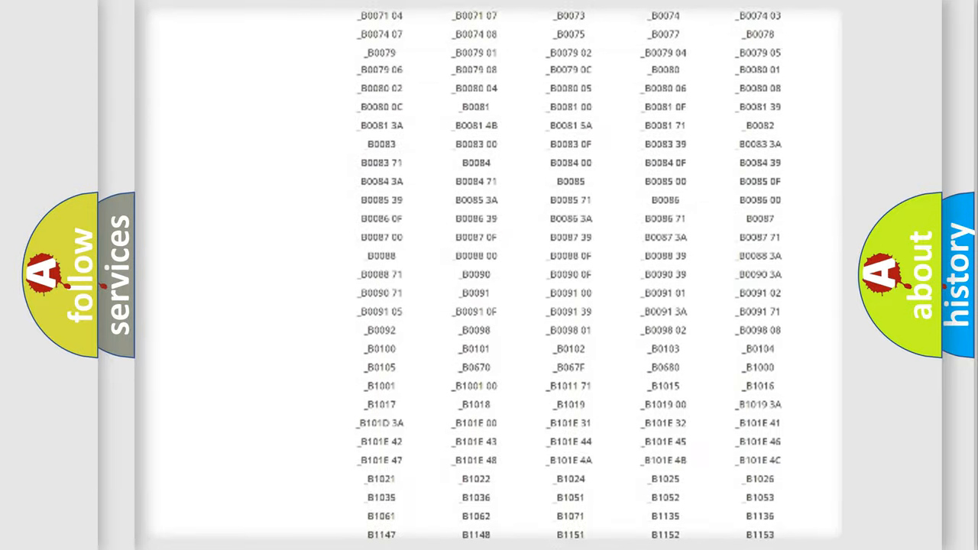
scroll("up", 3)
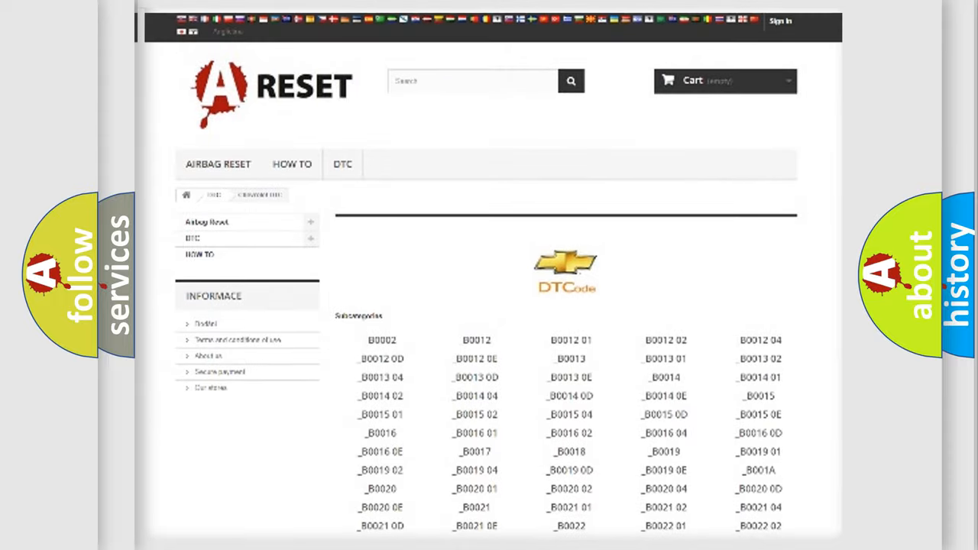